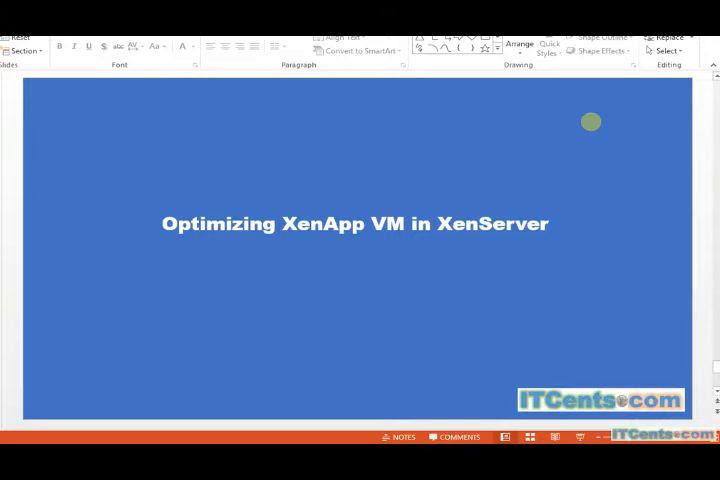
{"action": "mouse_move", "coordinate": [530, 85]}
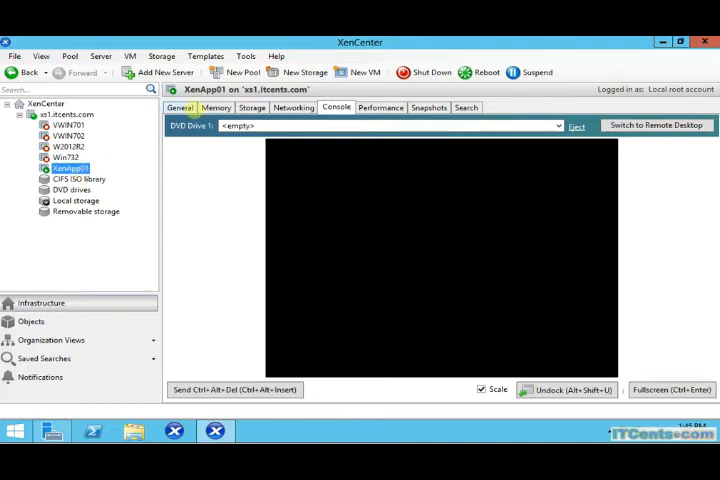
Bring up XenApp01's console and dismiss the Remote Desktop Connection prompt
{"action": "left_click", "coordinate": [179, 107]}
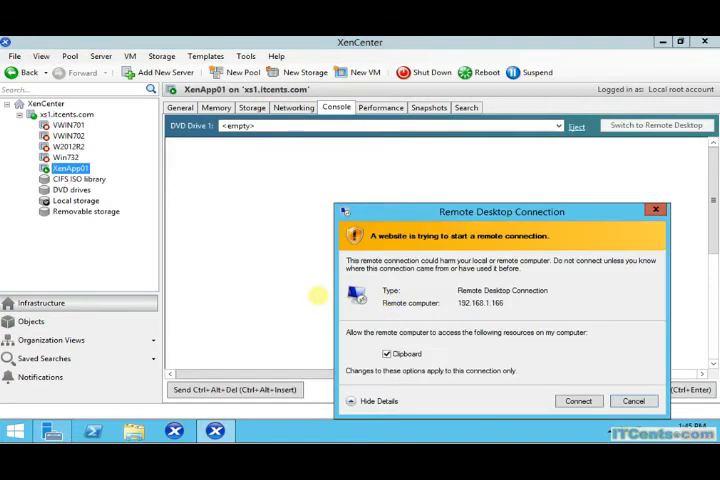
{"action": "left_click", "coordinate": [578, 401]}
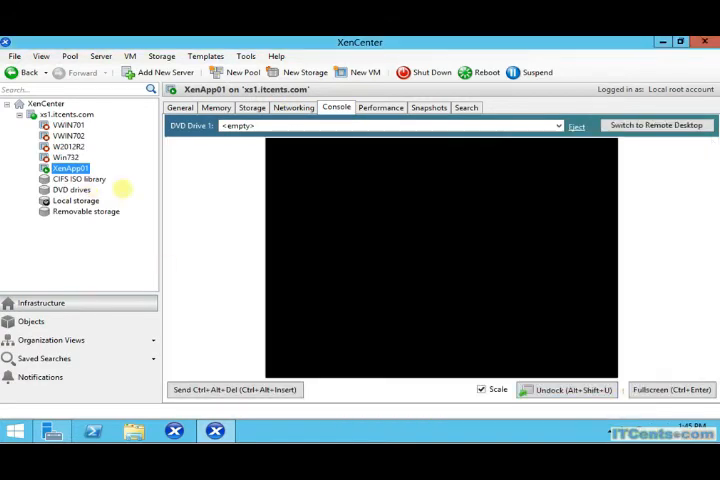
{"action": "mouse_move", "coordinate": [404, 235]}
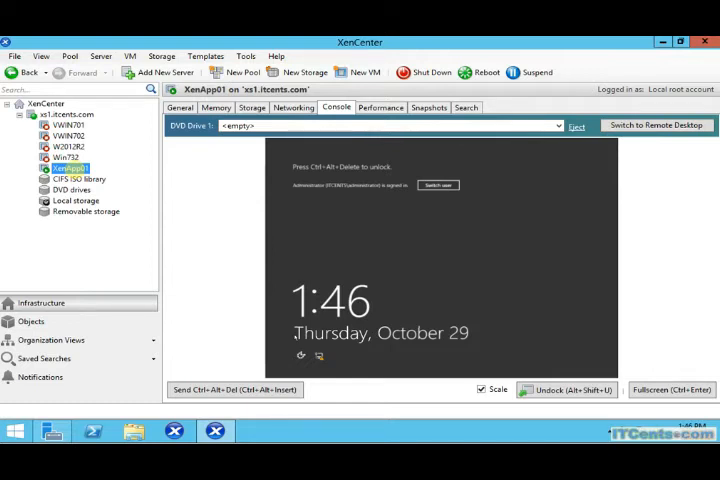
Open XenApp01's Properties from its context menu on the Advanced Options page
{"action": "right_click", "coordinate": [70, 168]}
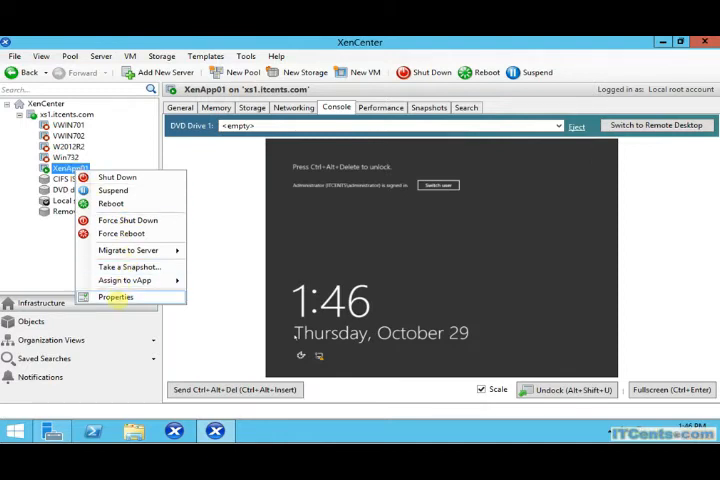
{"action": "left_click", "coordinate": [116, 297]}
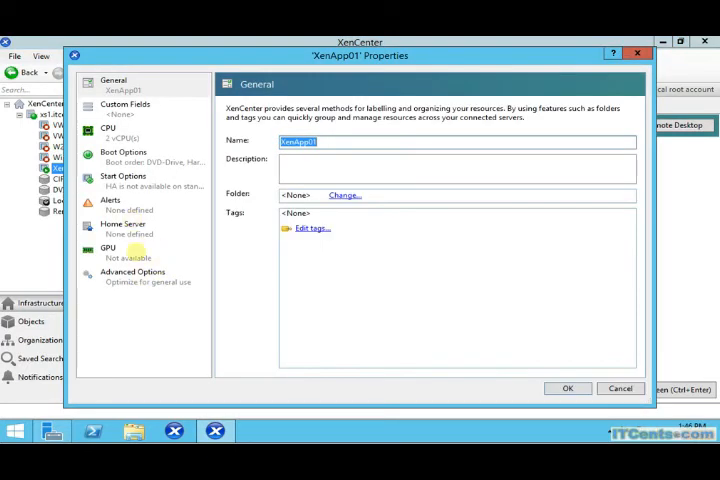
{"action": "left_click", "coordinate": [132, 276]}
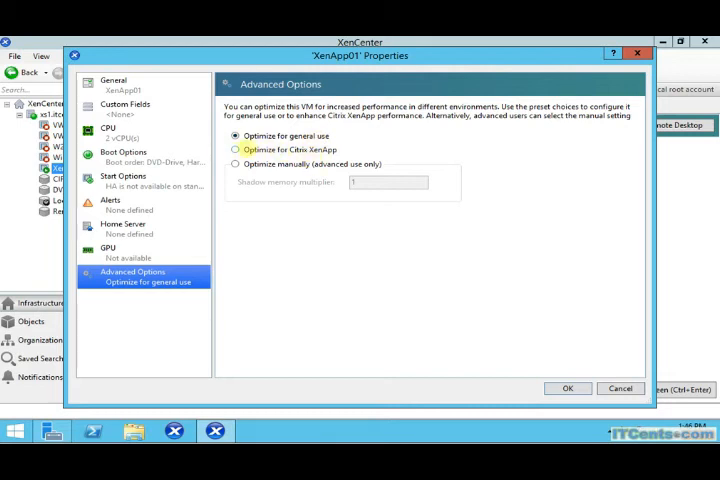
Choose 'Optimize for Citrix XenApp' and confirm the XenApp01 properties with OK
{"action": "left_click", "coordinate": [235, 149]}
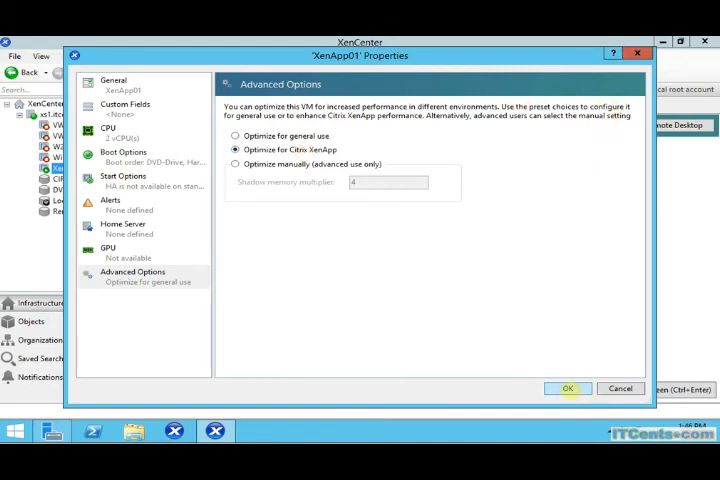
{"action": "left_click", "coordinate": [567, 388]}
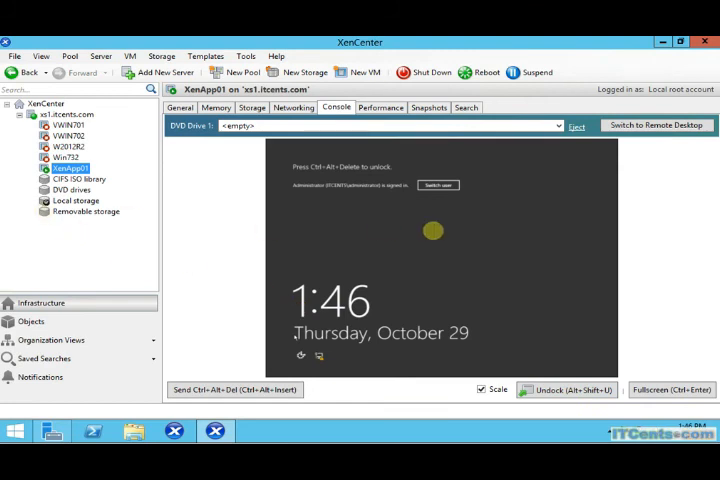